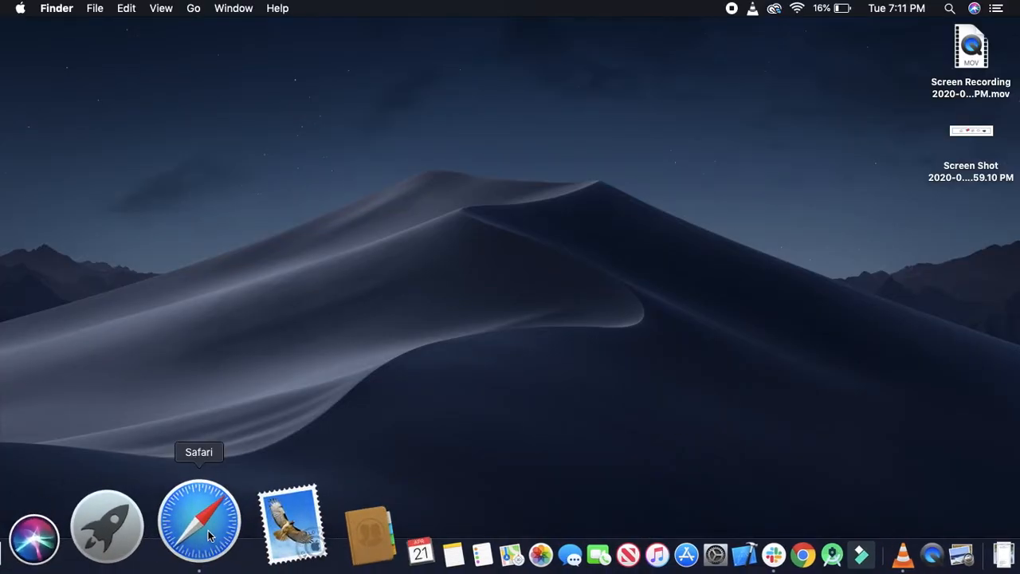
- Launch Safari and go to instagram.com
click(198, 522)
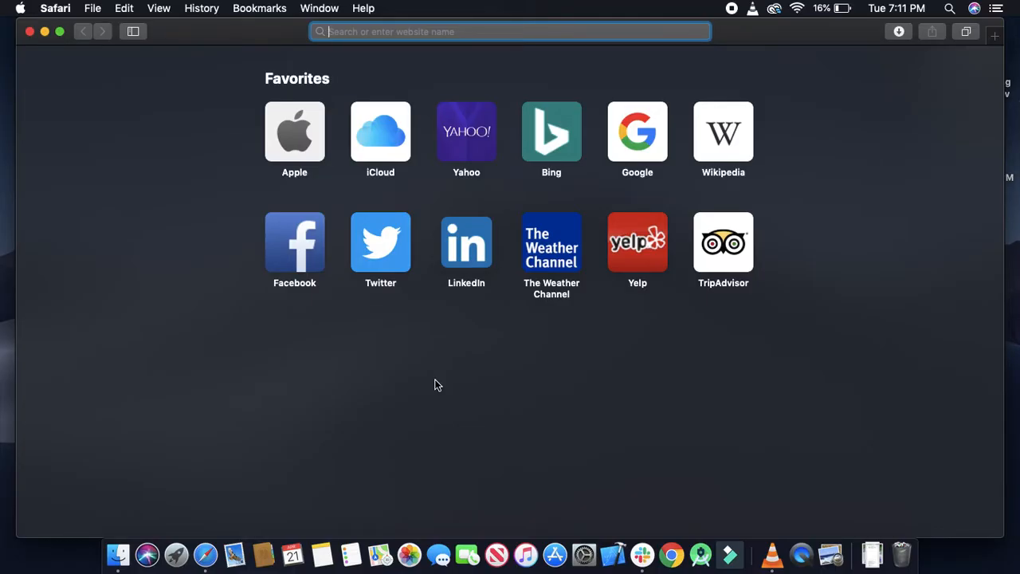
text(instagram.com)
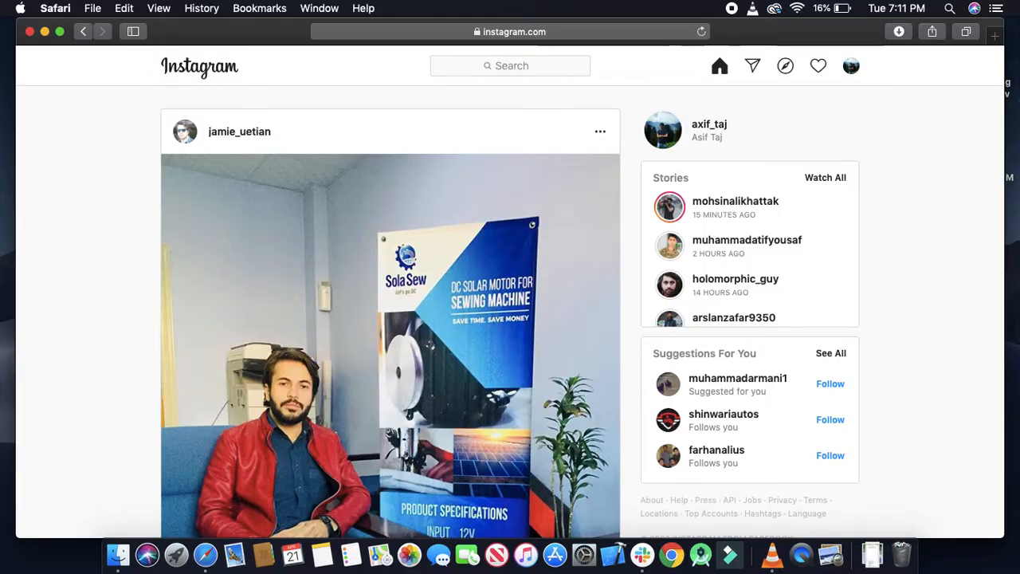
mouse_move(510, 341)
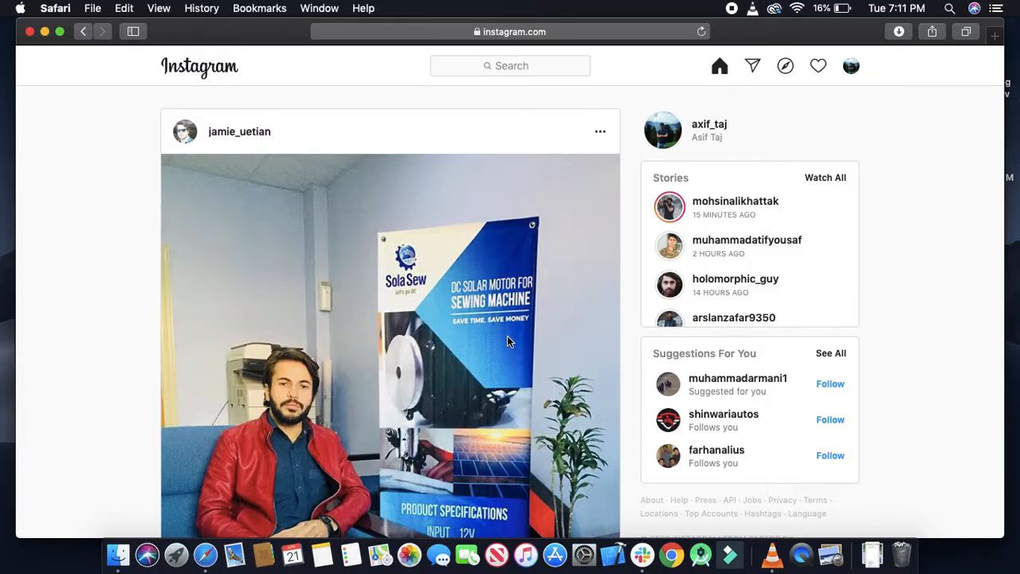
mouse_move(576, 303)
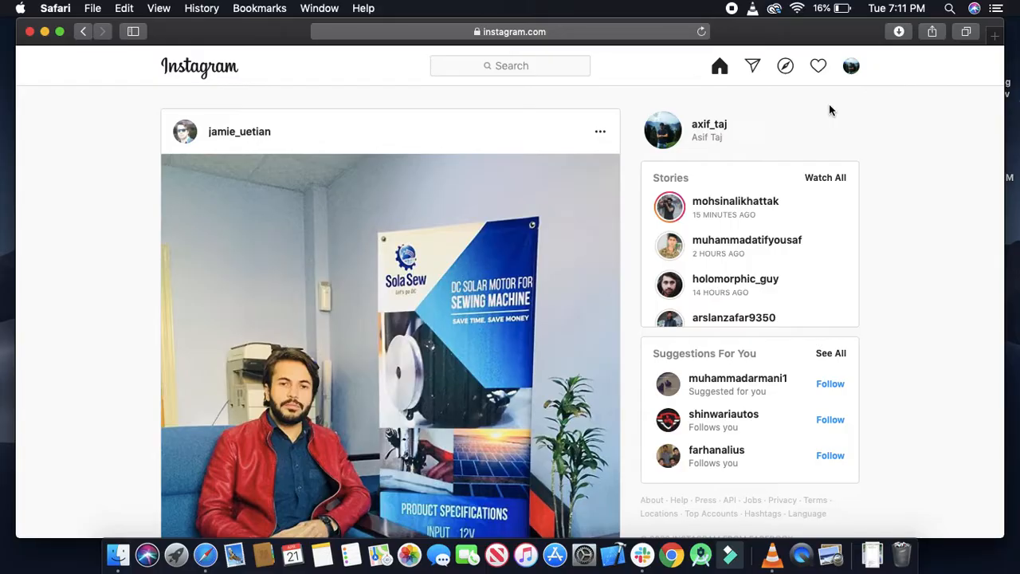
mouse_move(722, 102)
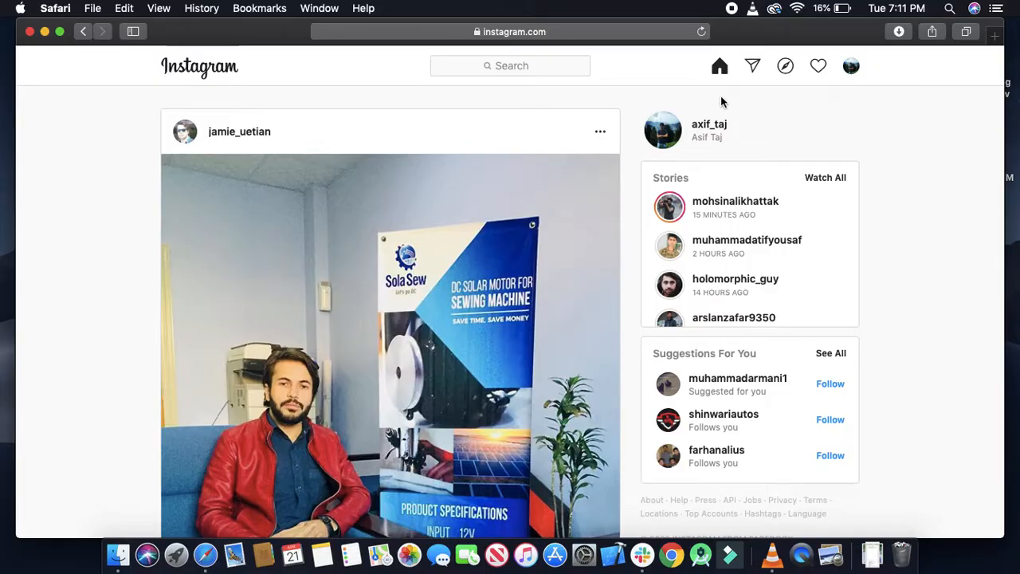
mouse_move(754, 87)
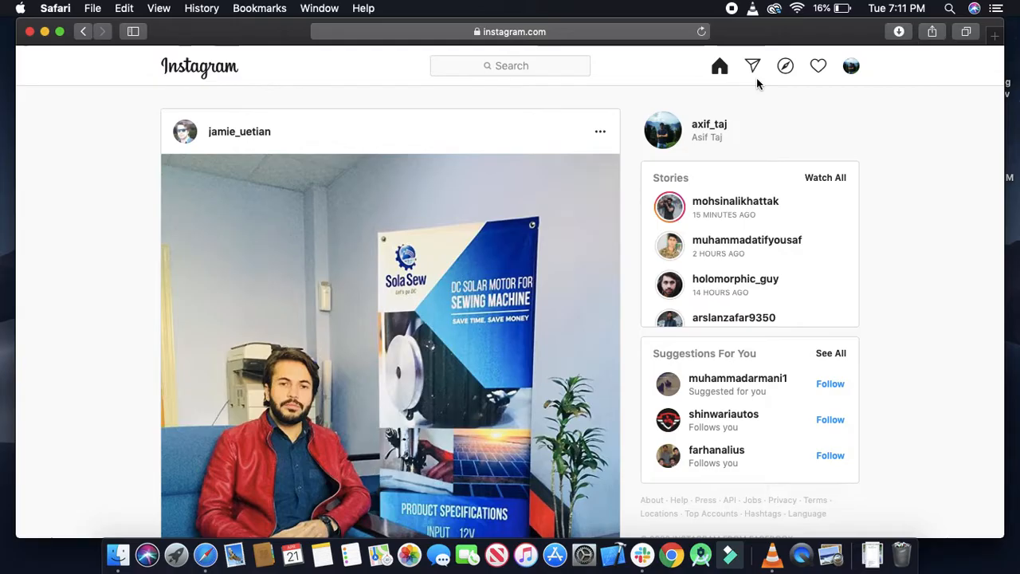
mouse_move(759, 80)
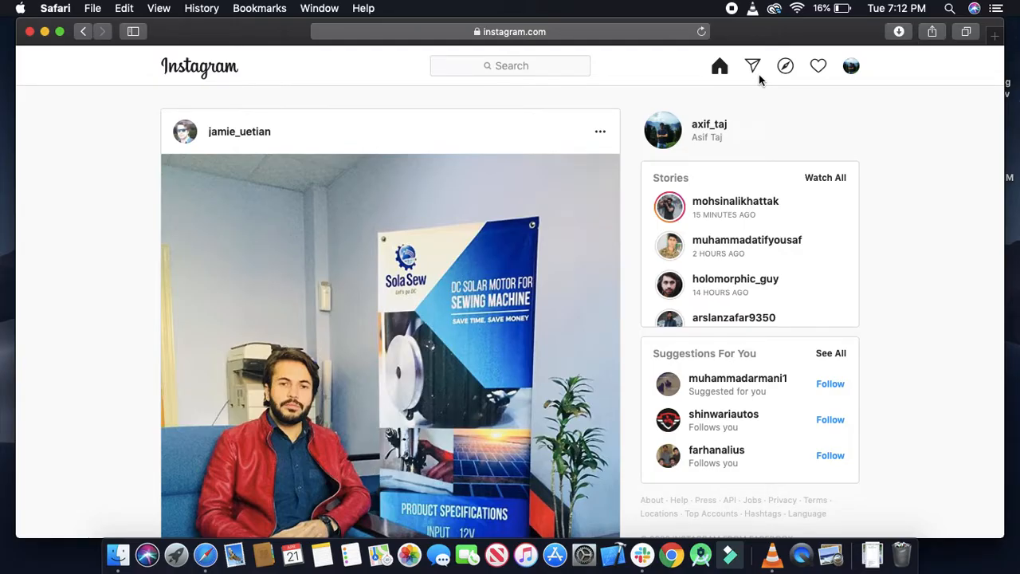
- Open the Direct inbox and scroll through the conversation list
click(752, 66)
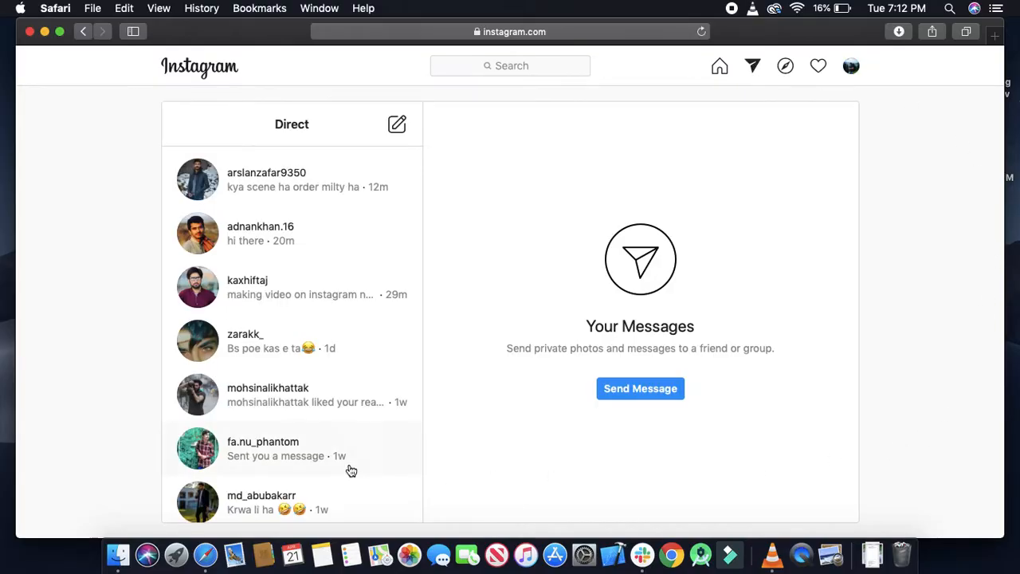
scroll(down, 3)
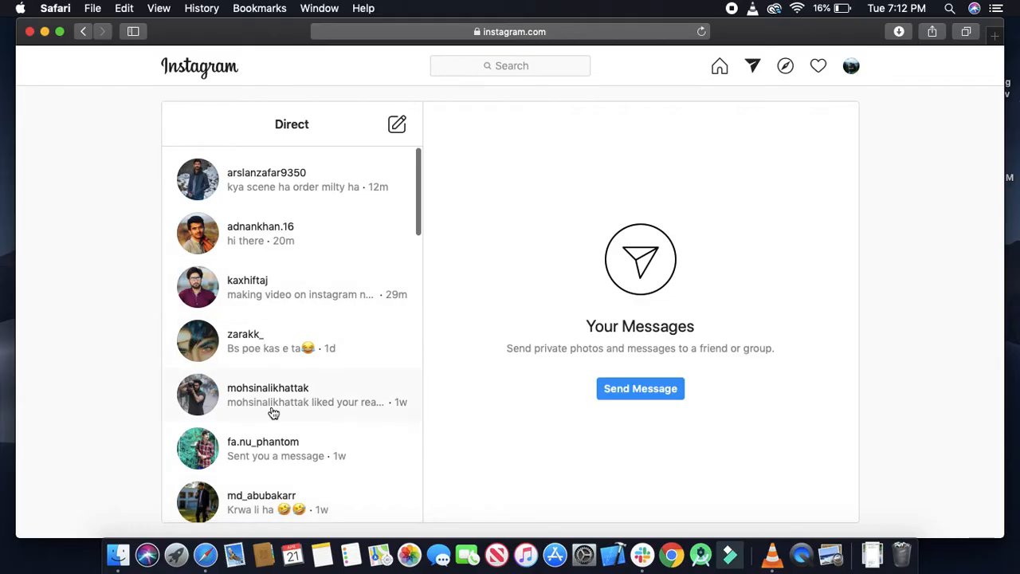
mouse_move(265, 222)
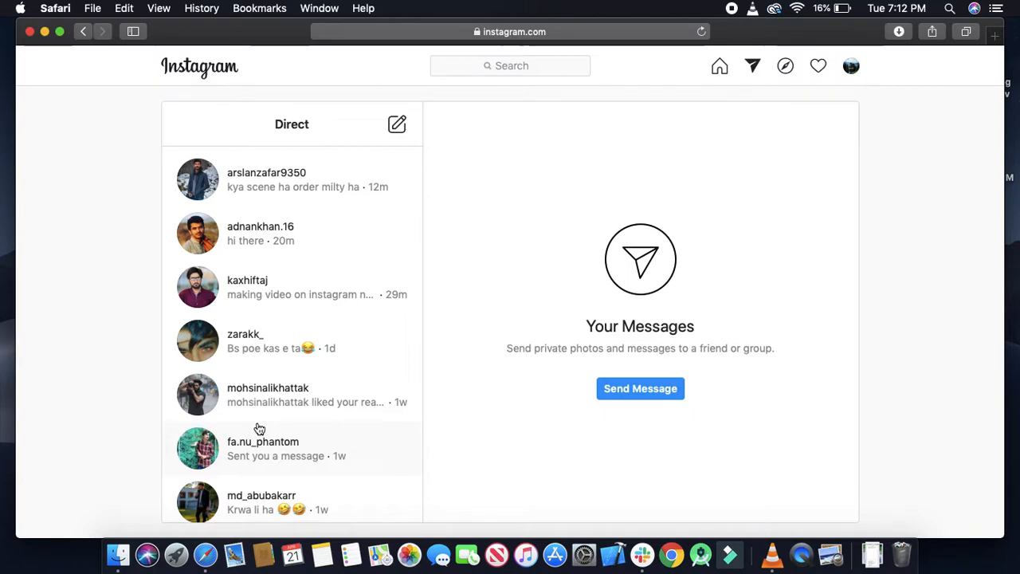
mouse_move(442, 313)
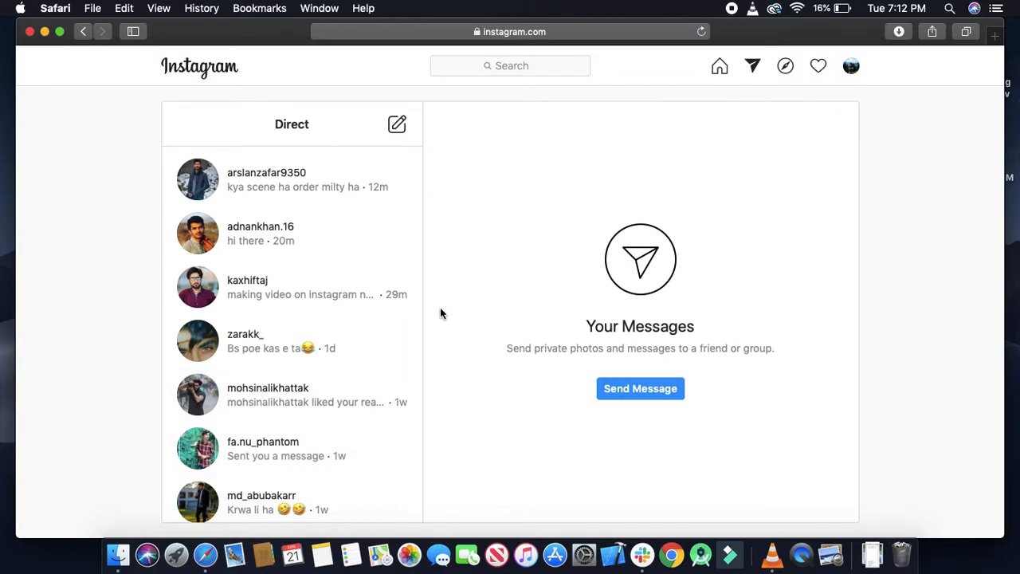
click(263, 233)
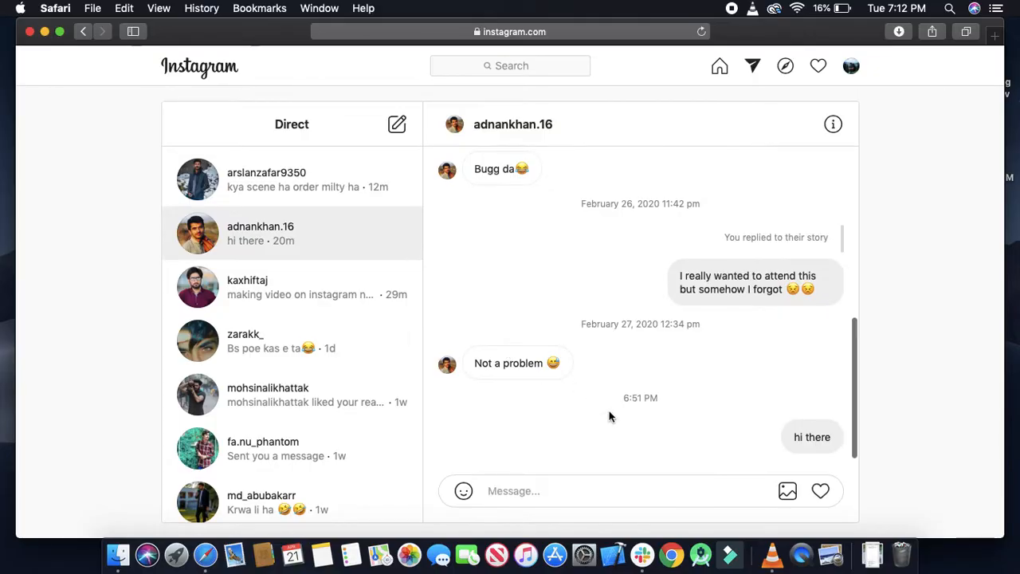
mouse_move(662, 499)
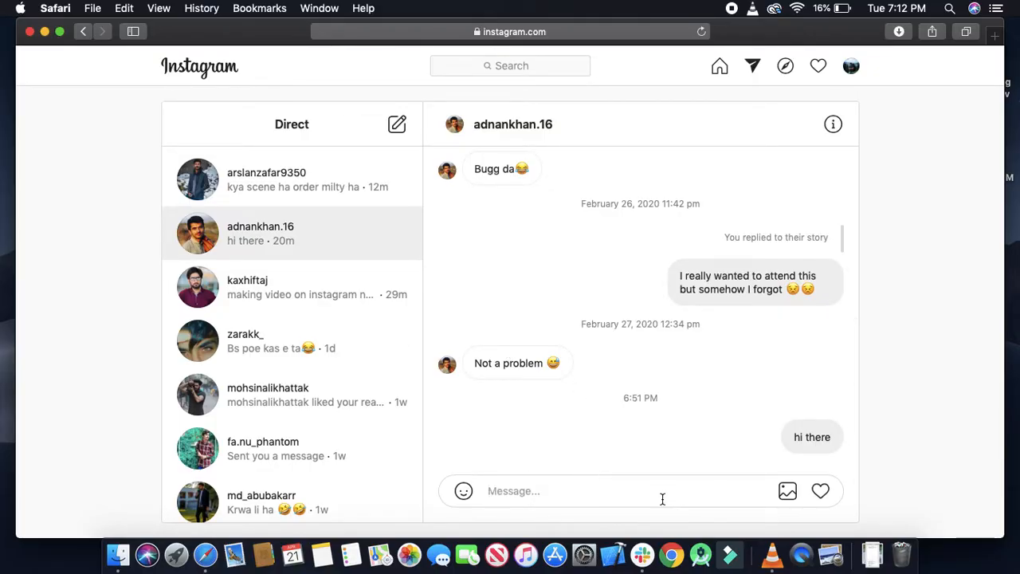
text(hi there adnan,)
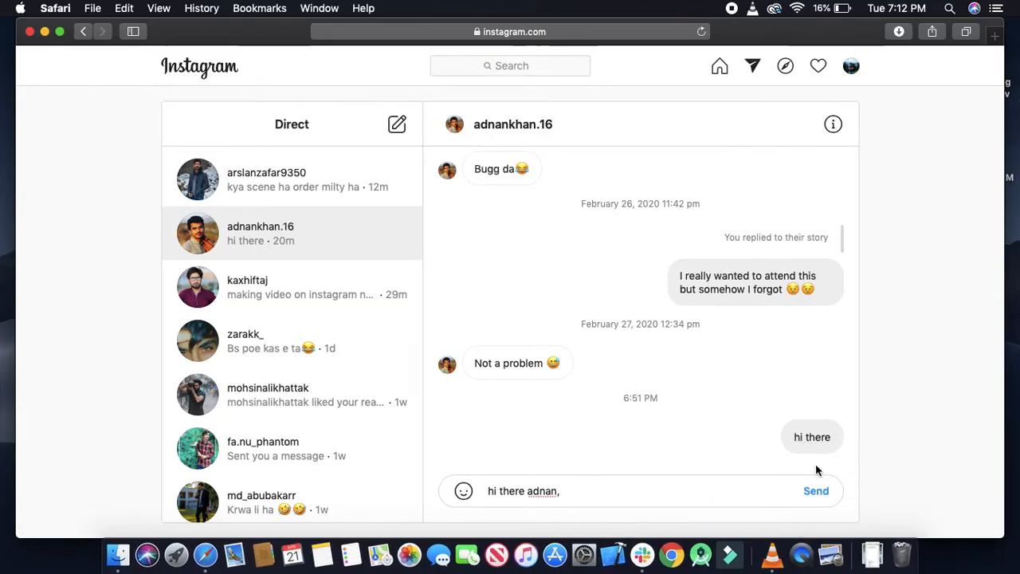
click(816, 490)
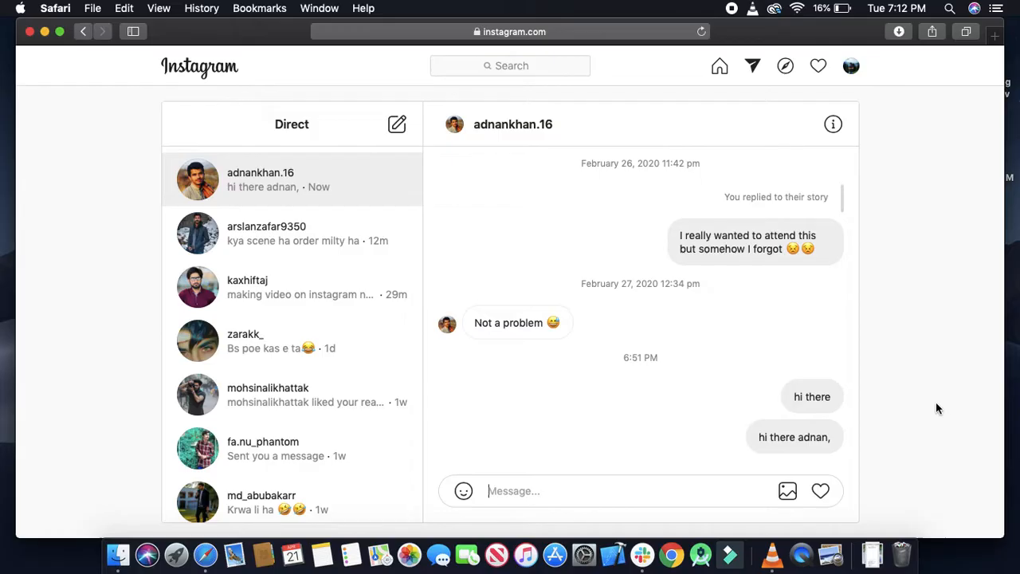
mouse_move(793, 459)
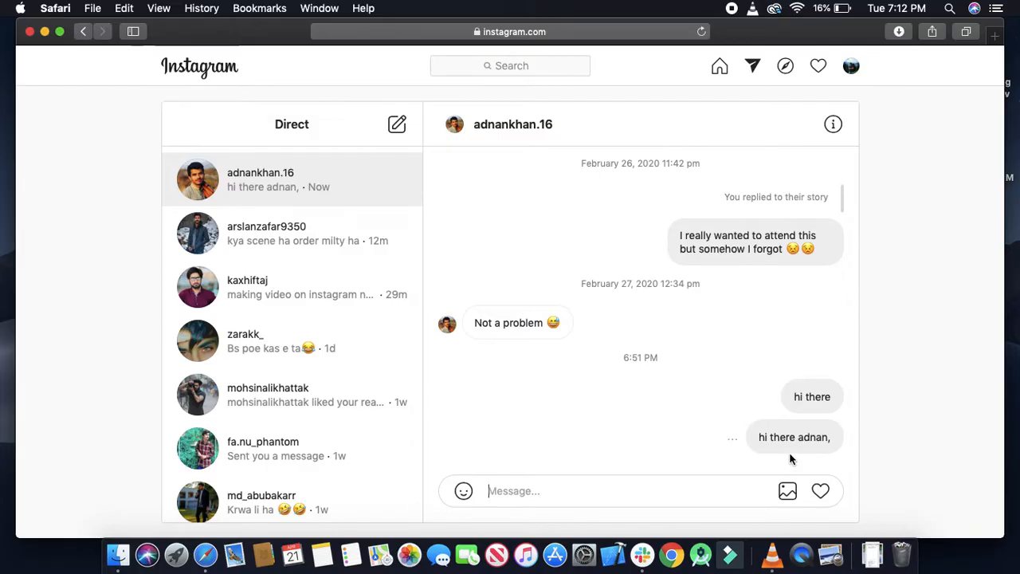
mouse_move(787, 494)
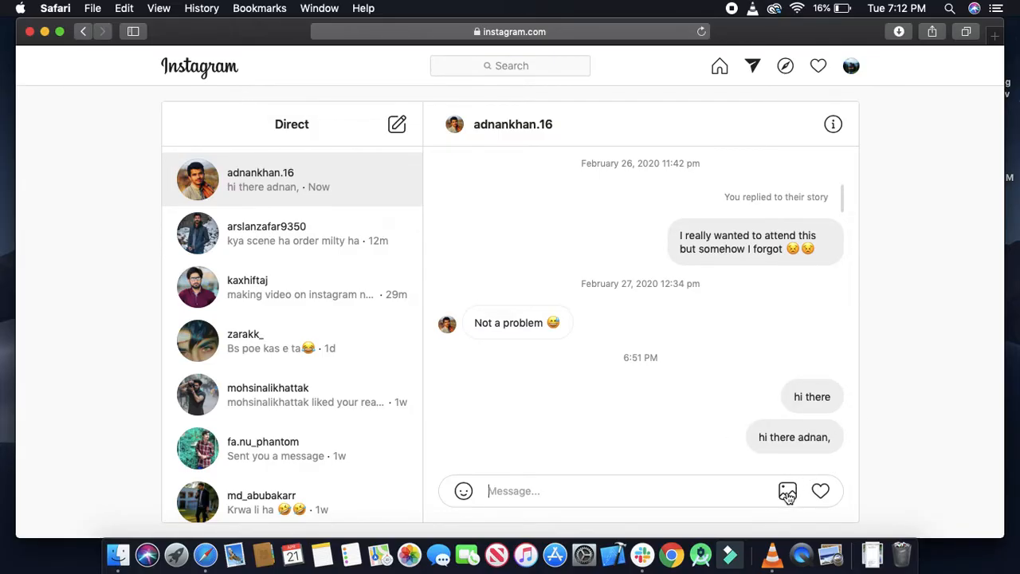
click(787, 490)
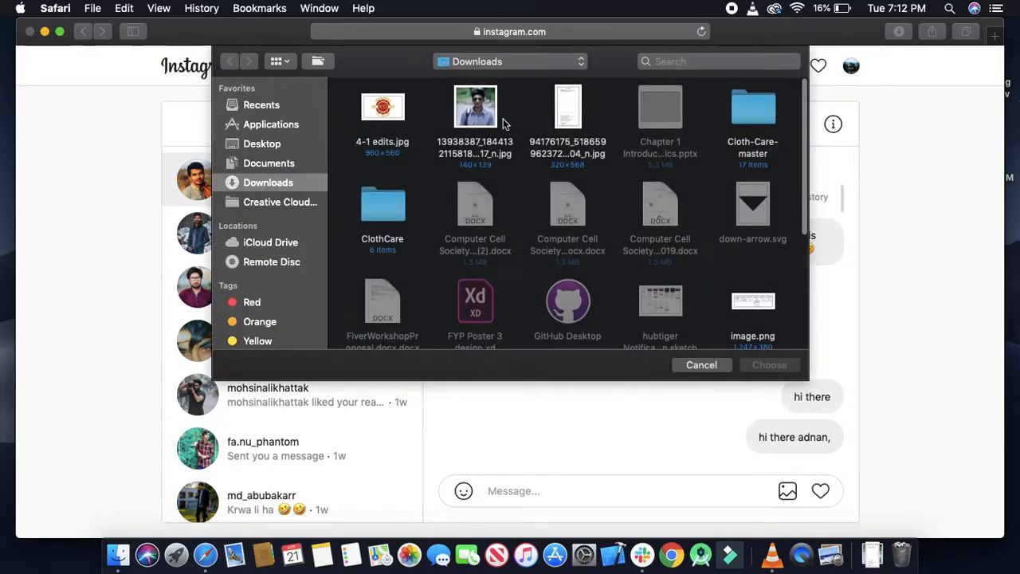
click(382, 106)
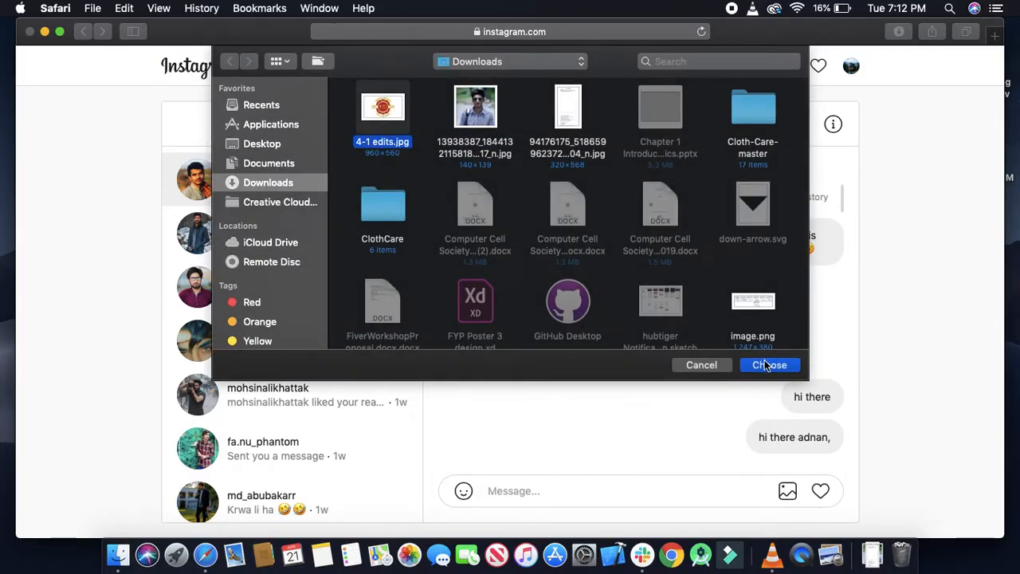
click(768, 365)
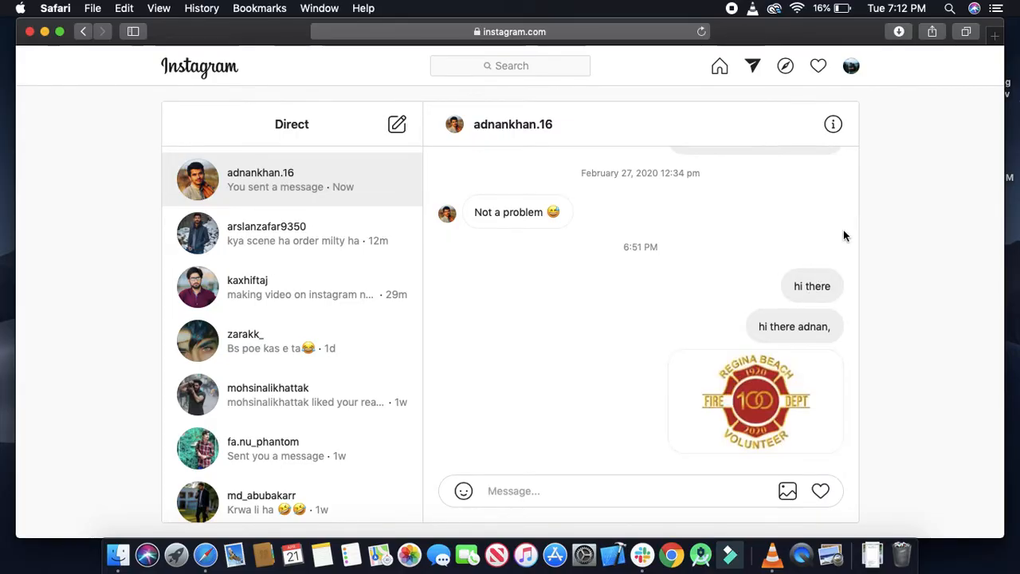
mouse_move(843, 204)
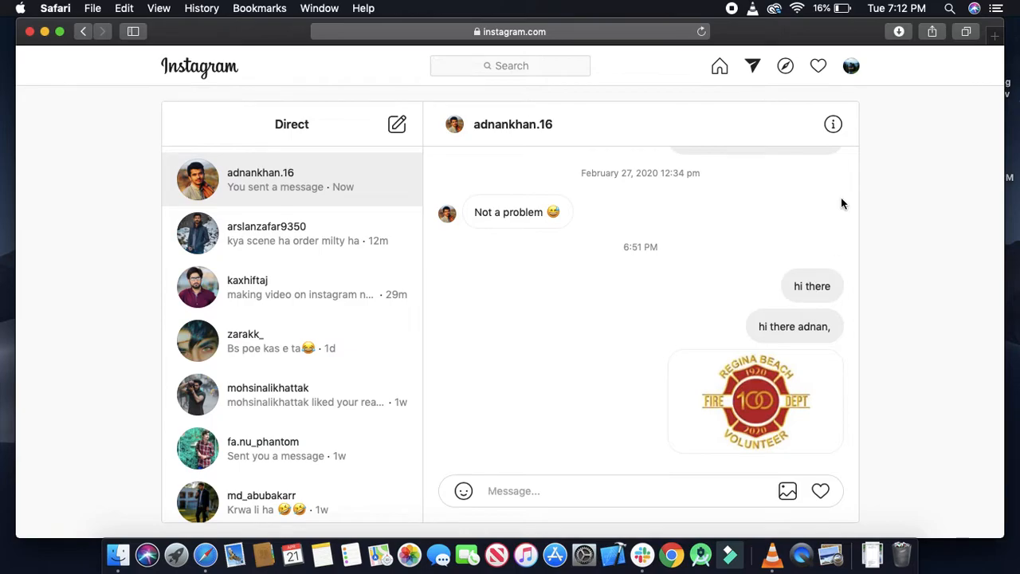
mouse_move(833, 124)
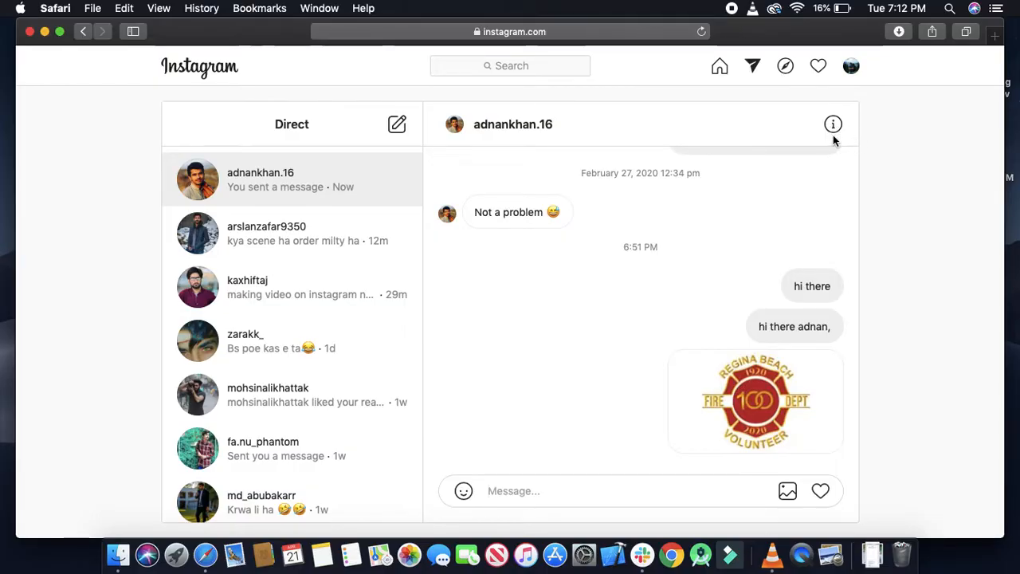
click(833, 124)
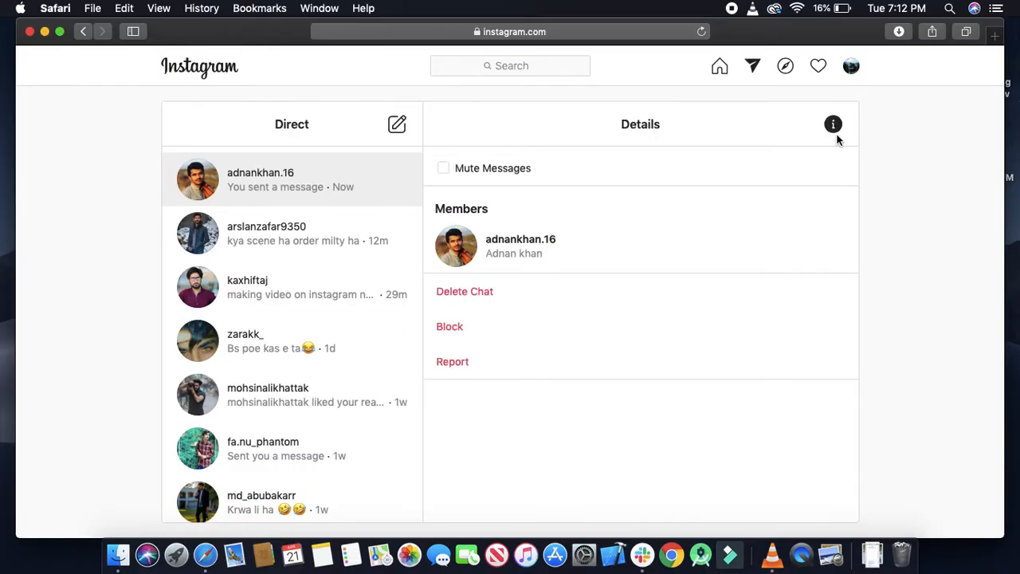
mouse_move(470, 388)
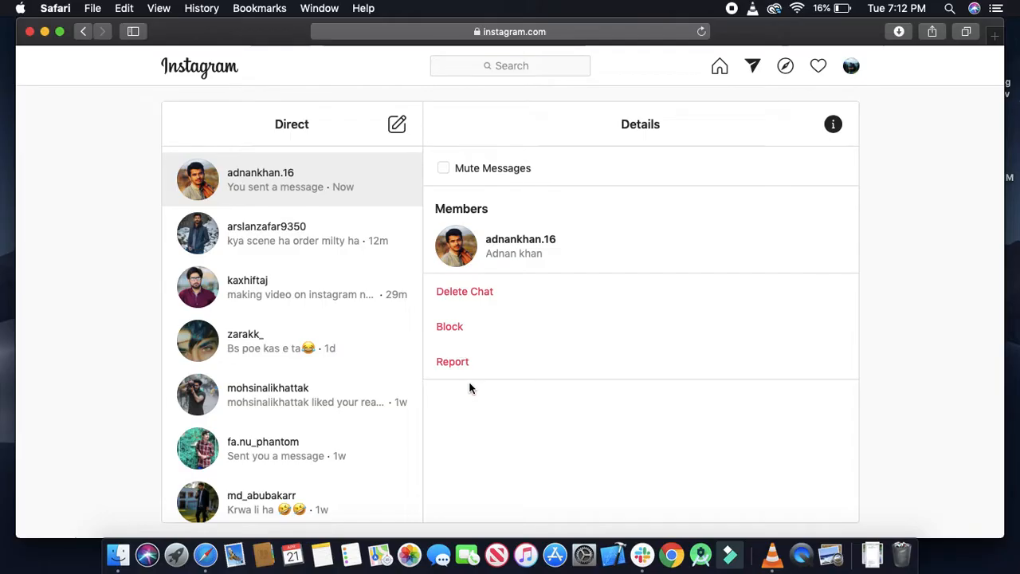
mouse_move(470, 304)
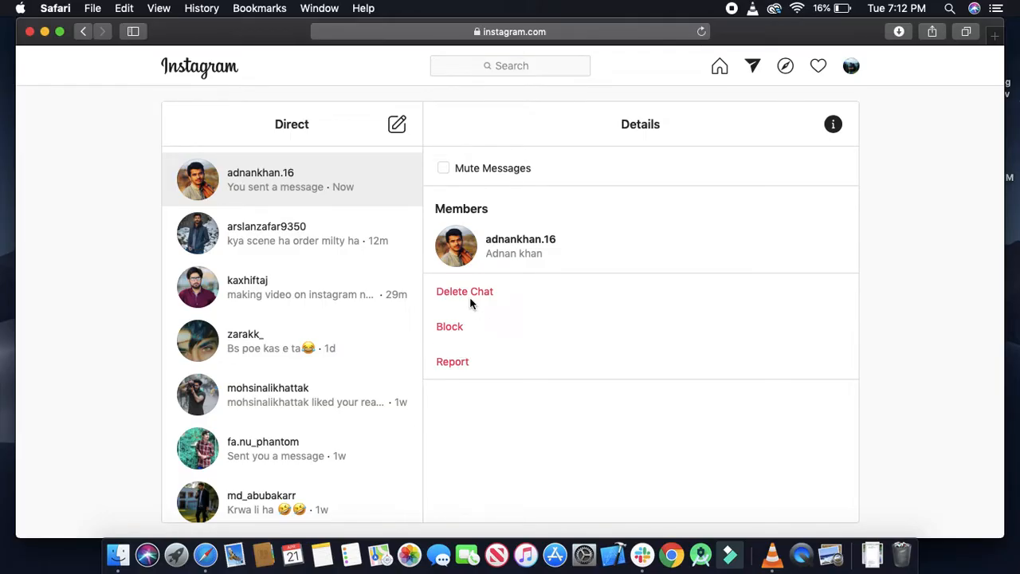
mouse_move(454, 336)
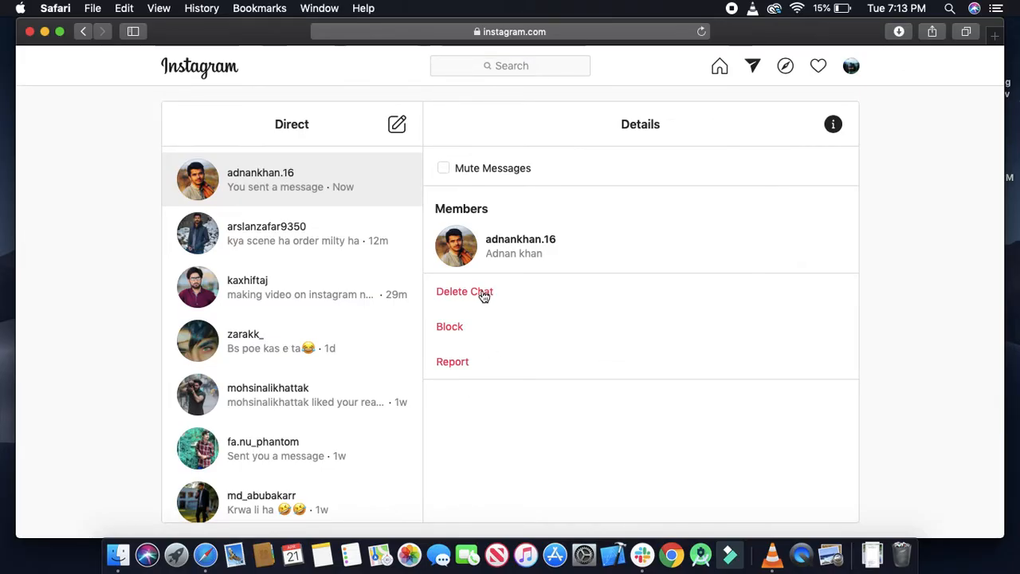
click(465, 290)
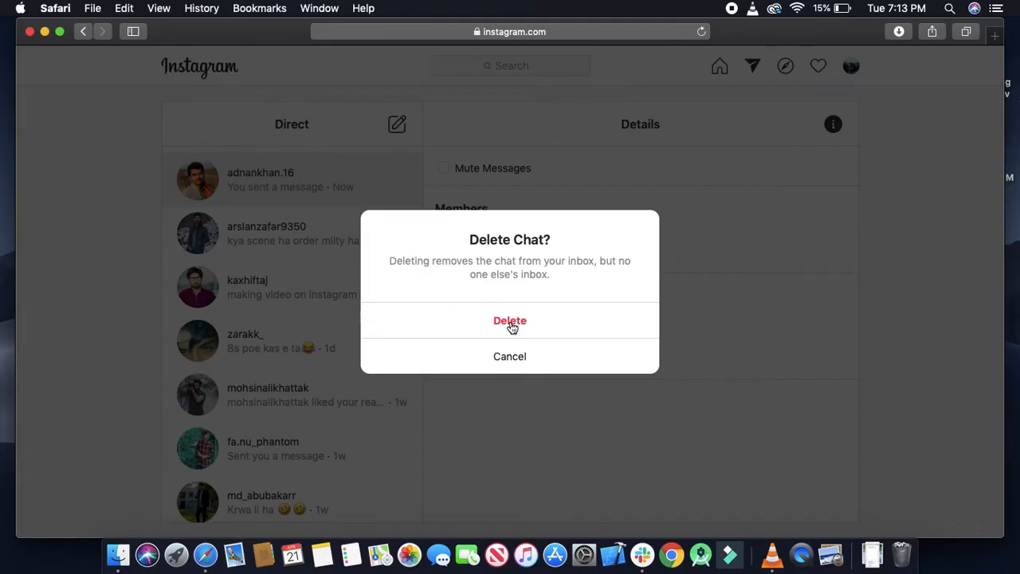
mouse_move(516, 327)
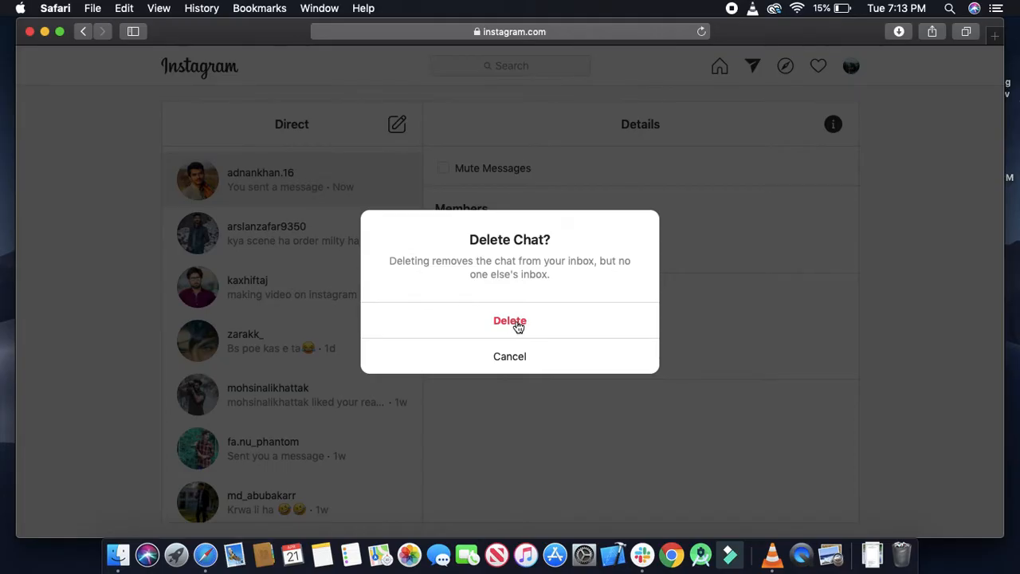
click(509, 320)
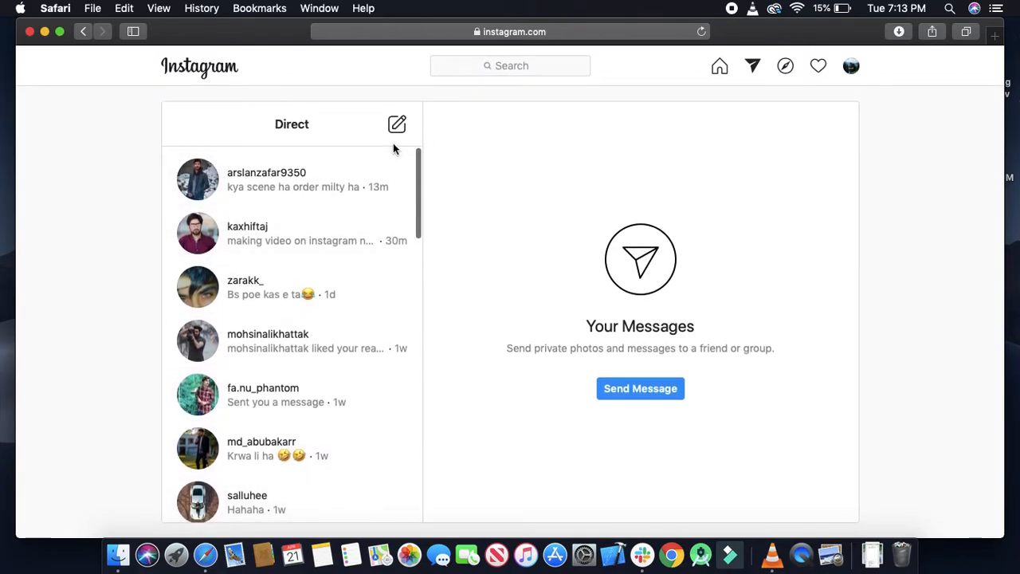
scroll(down, 3)
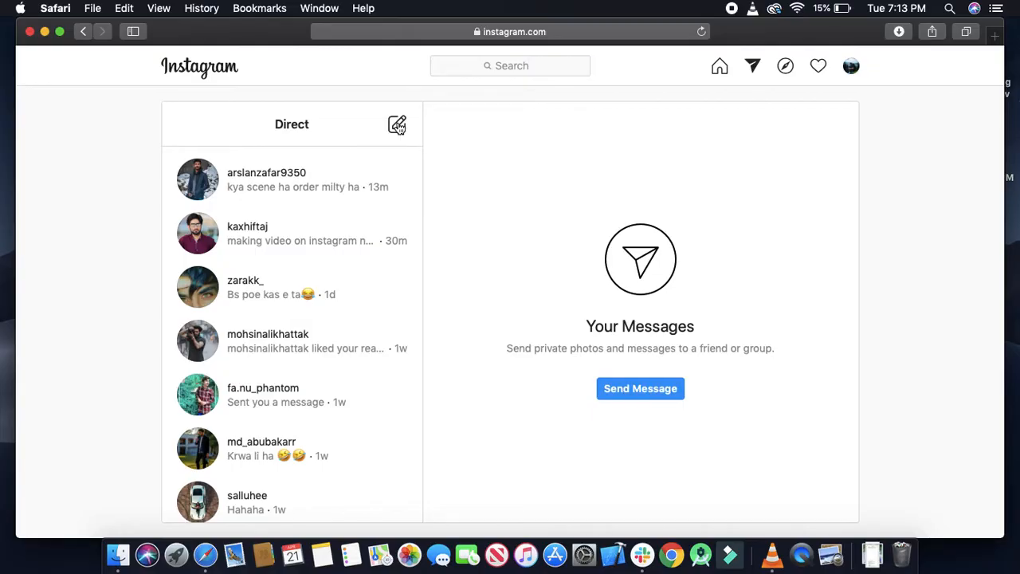
click(397, 124)
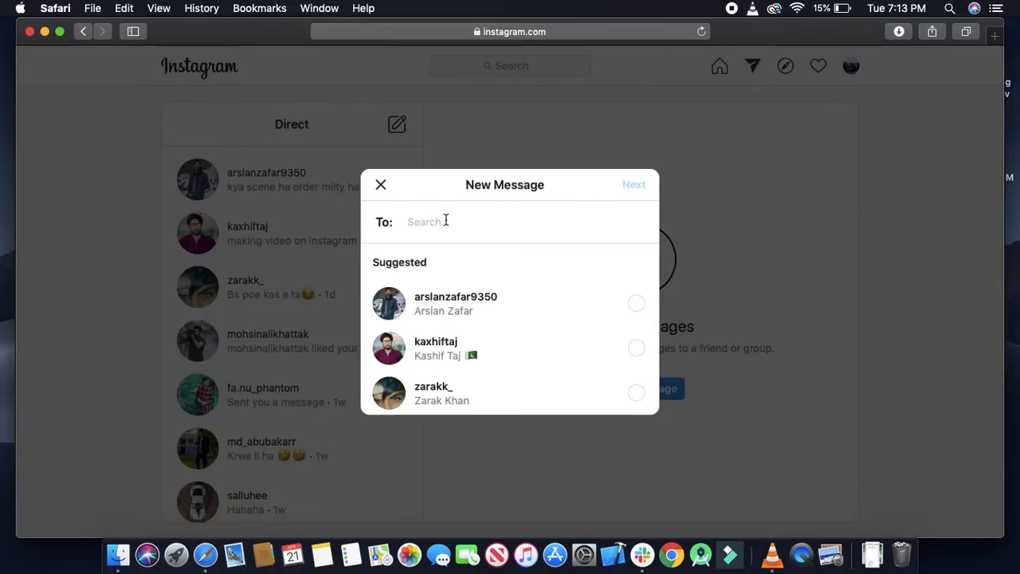
text(um)
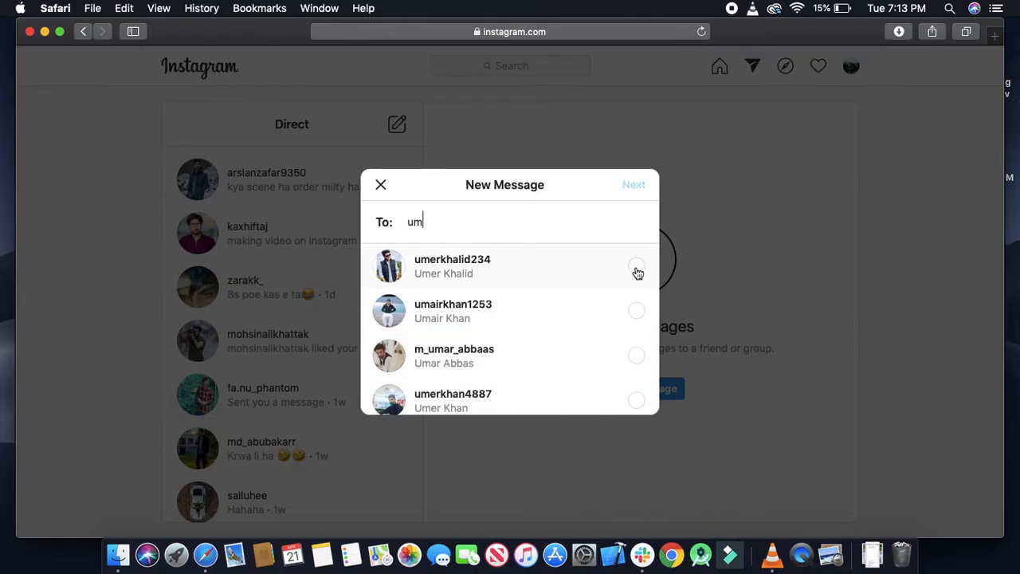
click(636, 266)
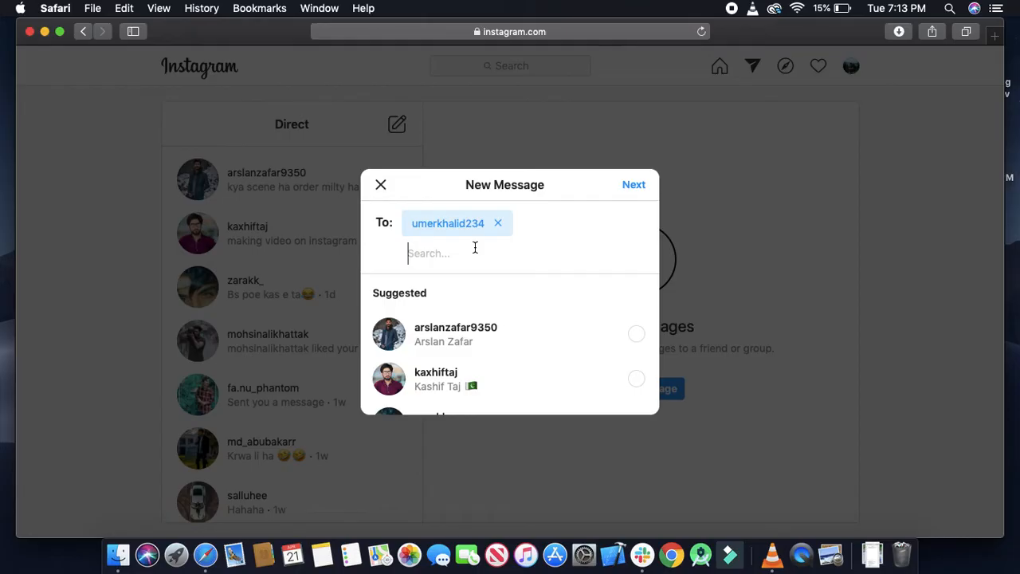
mouse_move(672, 188)
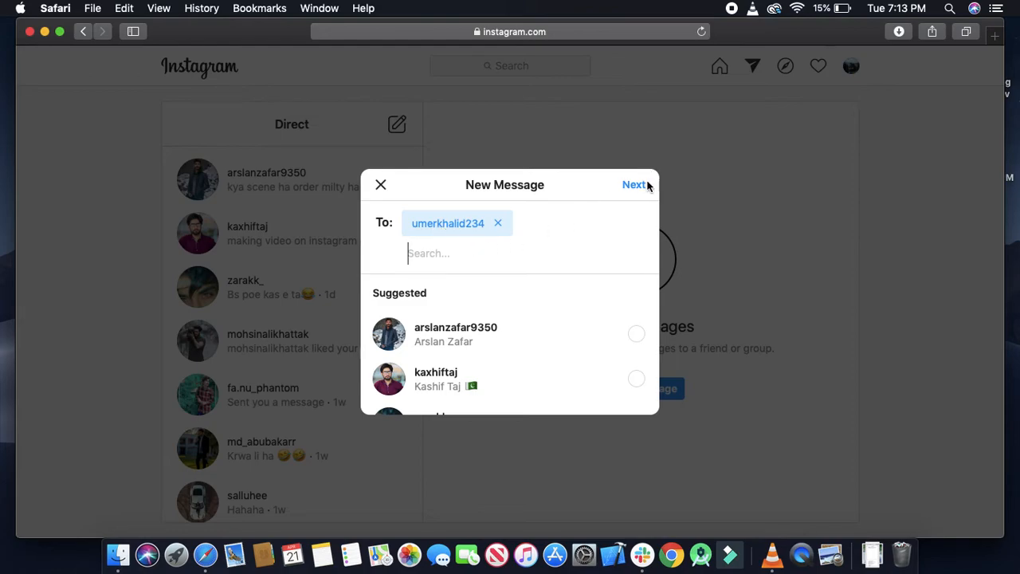
click(635, 184)
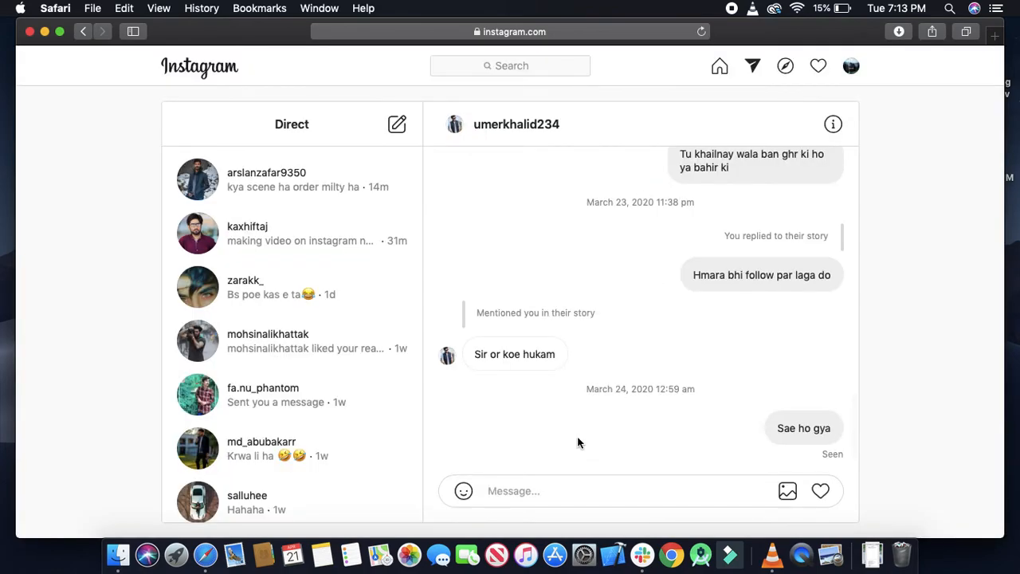
text(hi c)
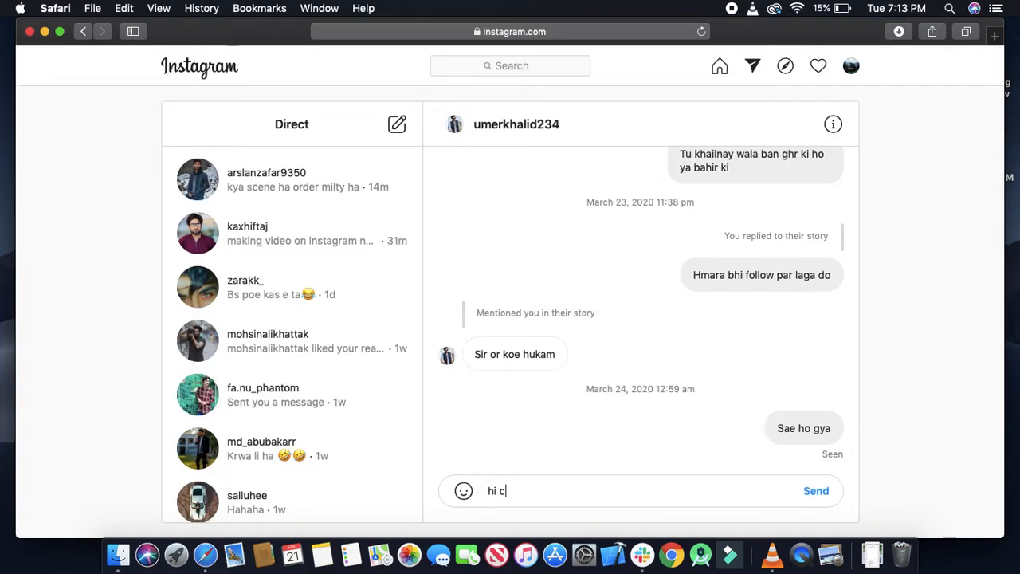
text(hat)
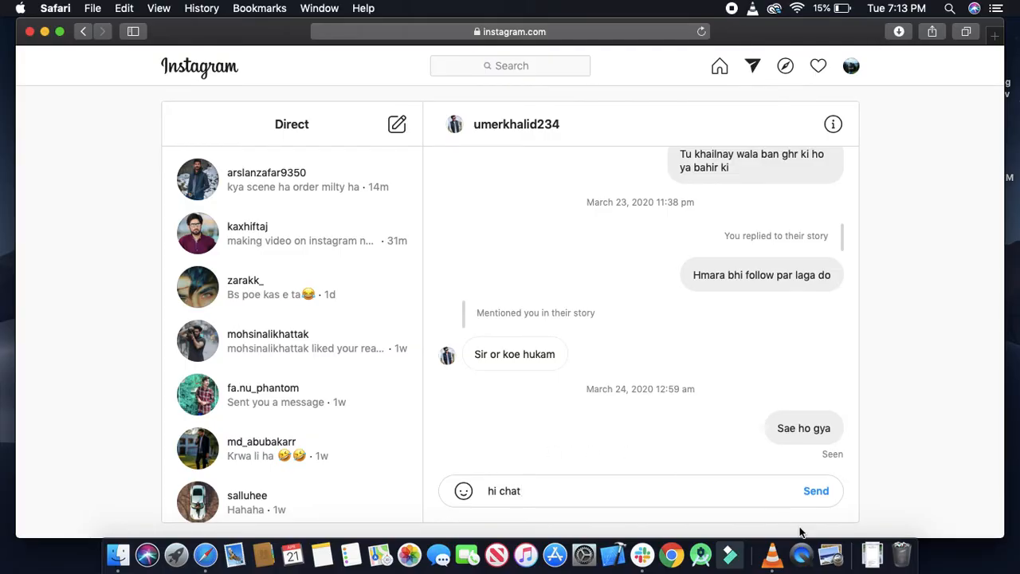
click(815, 490)
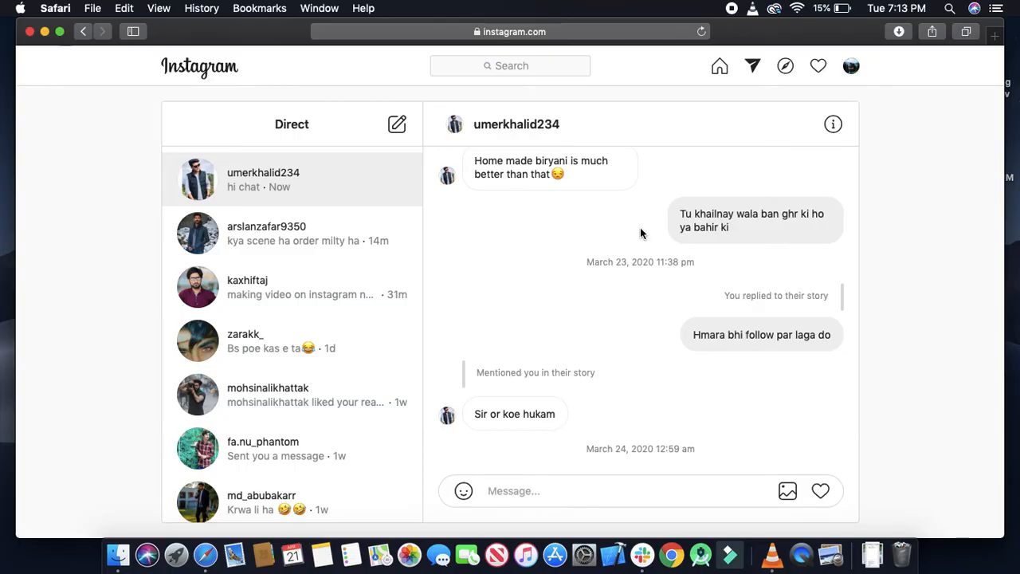
mouse_move(925, 248)
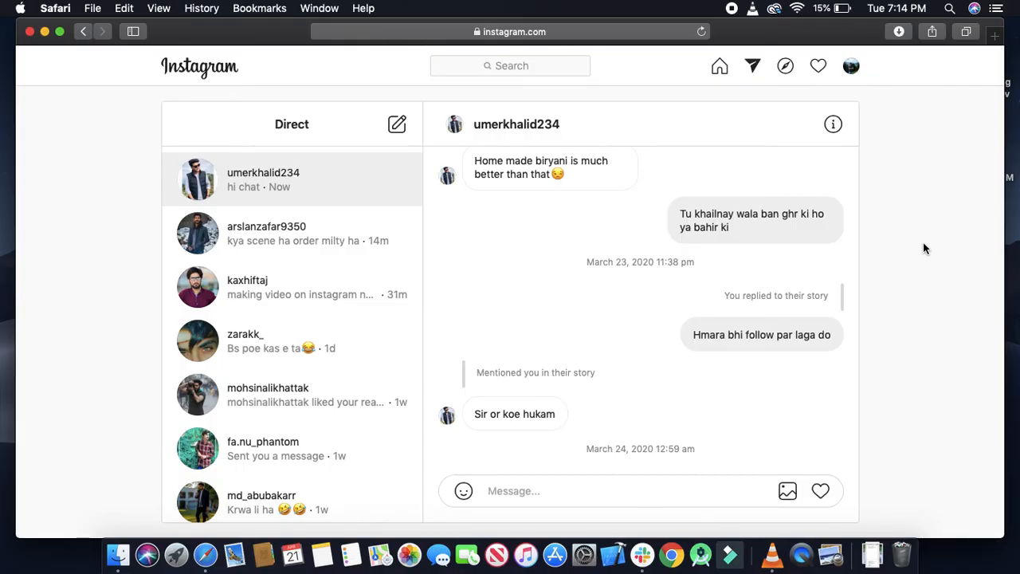
mouse_move(814, 77)
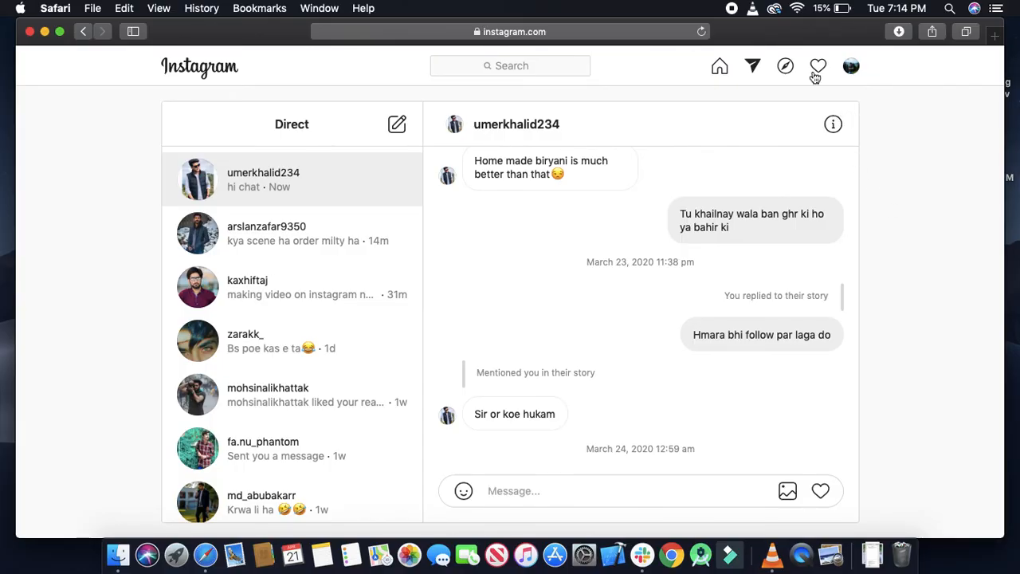